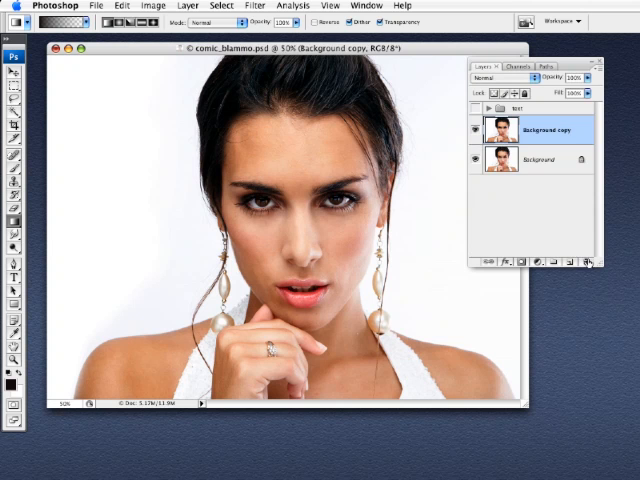
- Apply Surface Blur with Radius about 20 and Threshold about 15 to the copied layer
{"action": "left_click", "coordinate": [252, 6]}
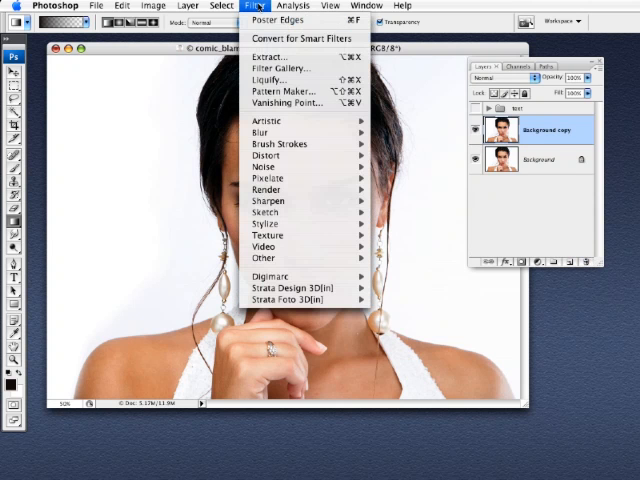
{"action": "mouse_move", "coordinate": [262, 120]}
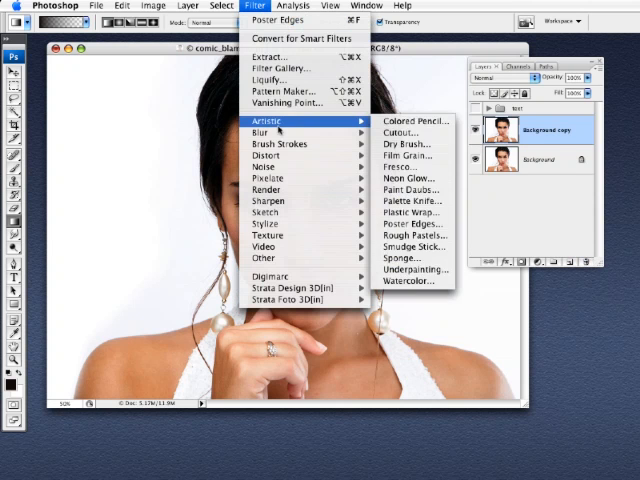
{"action": "mouse_move", "coordinate": [262, 132]}
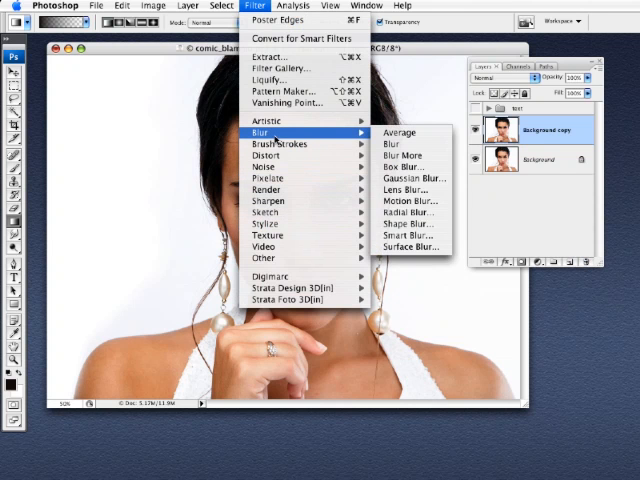
{"action": "mouse_move", "coordinate": [412, 246]}
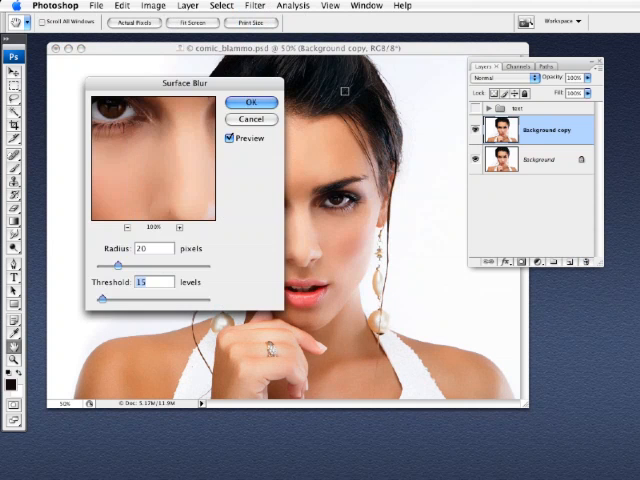
{"action": "left_click_drag", "start_coordinate": [184, 82], "coordinate": [136, 78]}
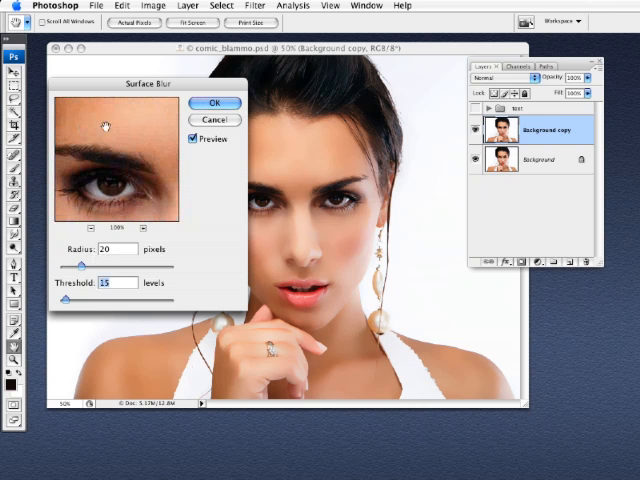
{"action": "left_click", "coordinate": [210, 104]}
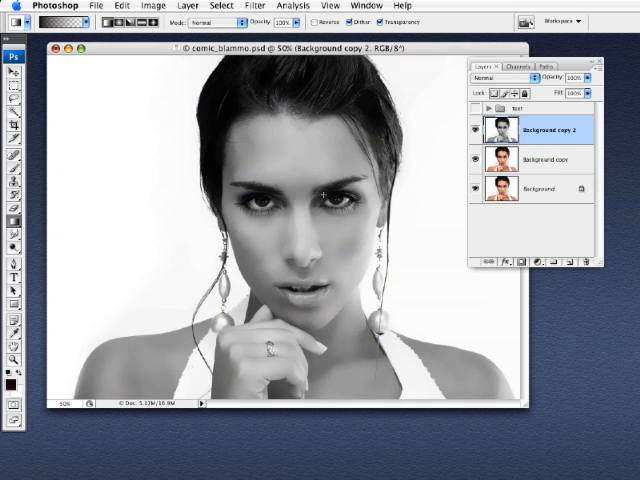
- Duplicate the portrait layer and desaturate the new copy to black and white
{"action": "left_click", "coordinate": [472, 160]}
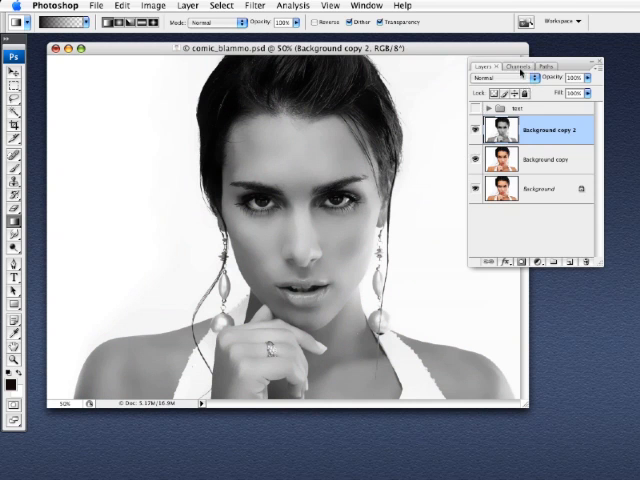
- Load the RGB channel as a selection, make Layer 1 from it, and hide the upper layers
{"action": "left_click", "coordinate": [528, 64]}
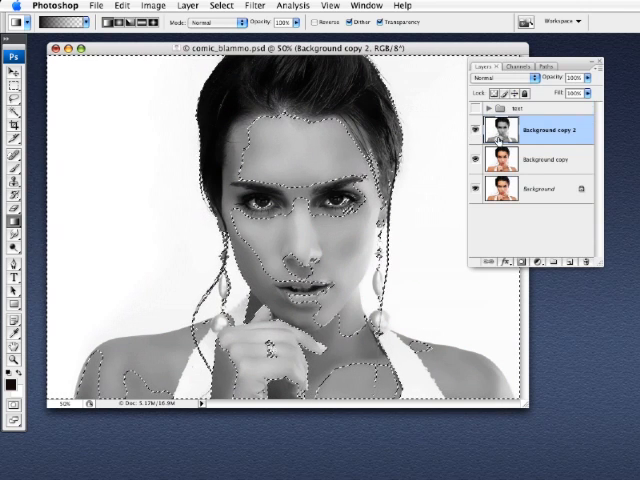
{"action": "left_click", "coordinate": [524, 60]}
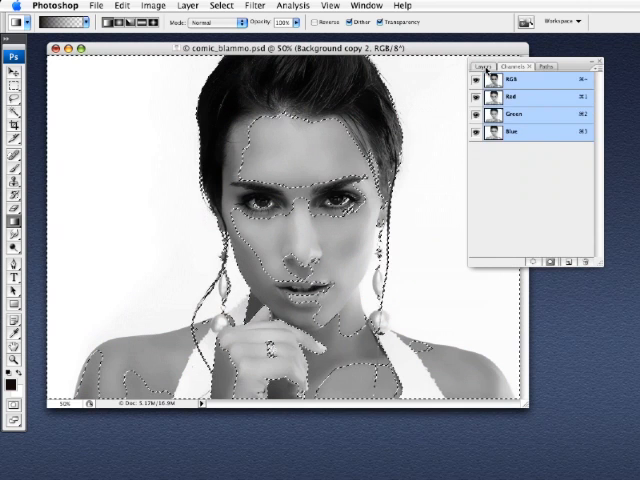
{"action": "left_click", "coordinate": [484, 64]}
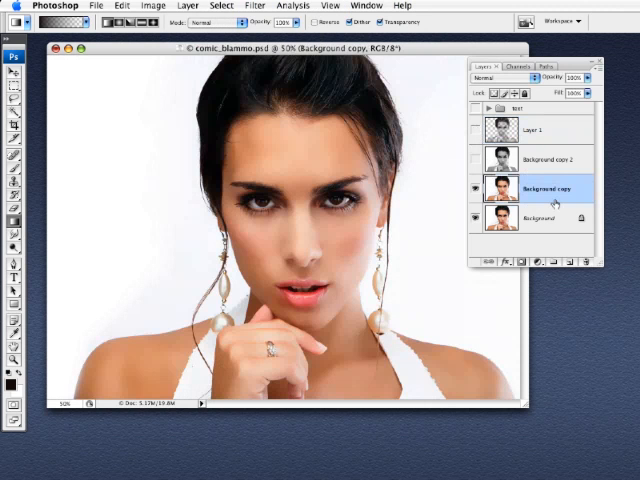
{"action": "mouse_move", "coordinate": [330, 68]}
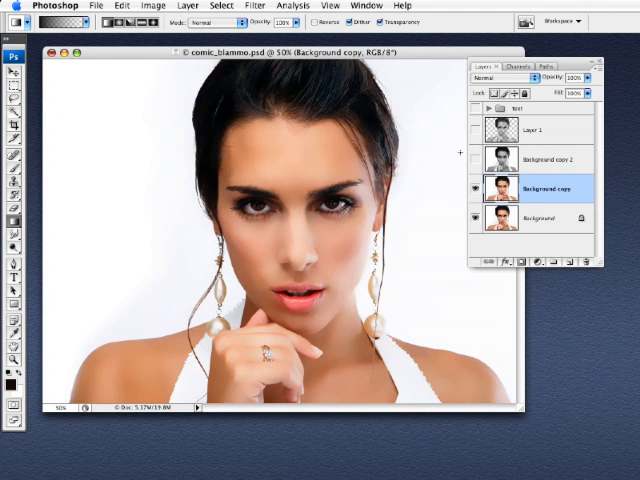
- Apply the Artistic Cutout filter to Background copy with adjusted levels and edge settings
{"action": "left_click", "coordinate": [262, 8]}
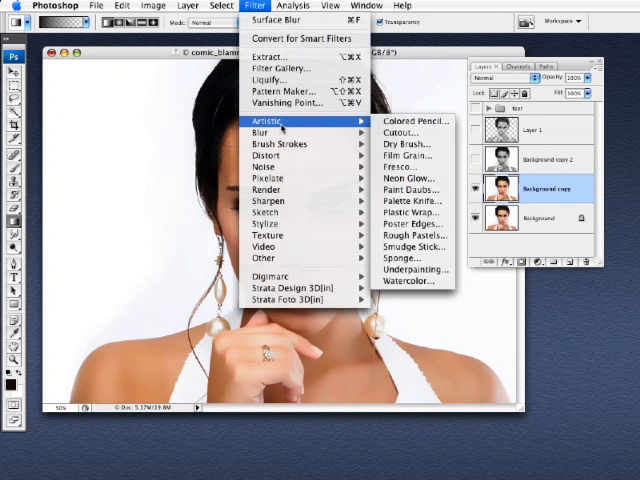
{"action": "mouse_move", "coordinate": [400, 132]}
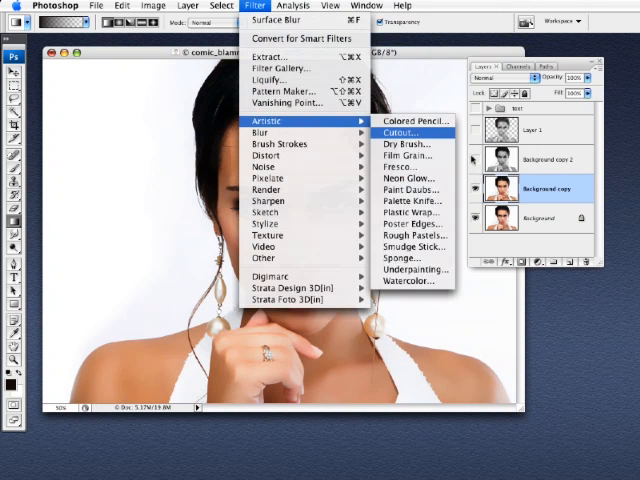
{"action": "left_click", "coordinate": [400, 132]}
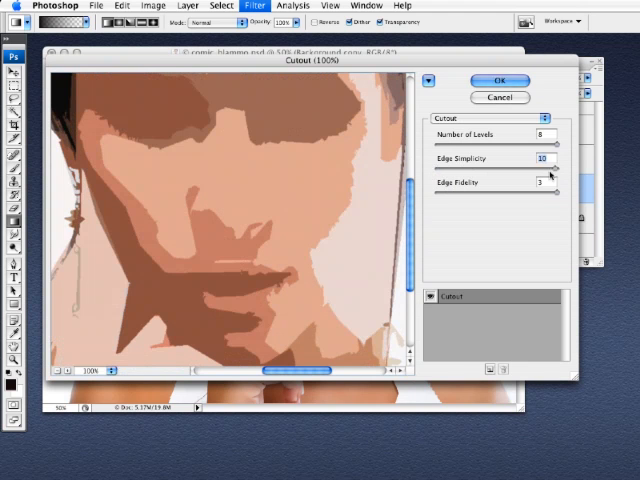
{"action": "left_click_drag", "start_coordinate": [552, 166], "coordinate": [438, 166]}
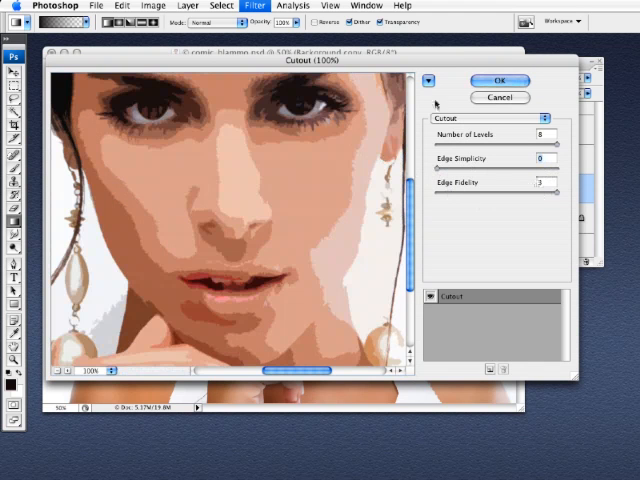
{"action": "left_click", "coordinate": [508, 80]}
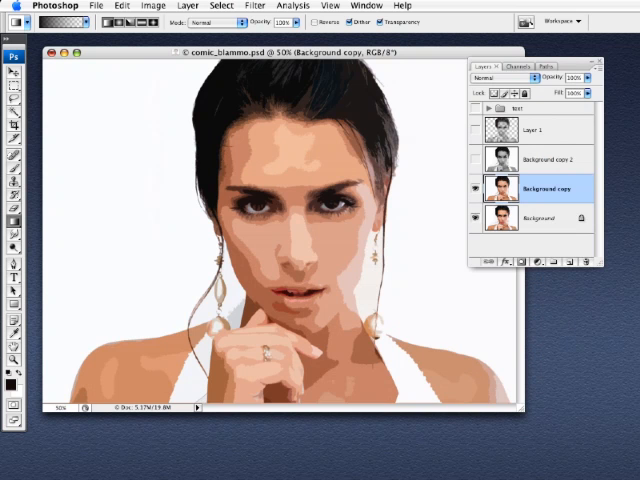
- Duplicate the cutout layer as Soft Light and show Background copy 2 again
{"action": "left_click", "coordinate": [562, 260]}
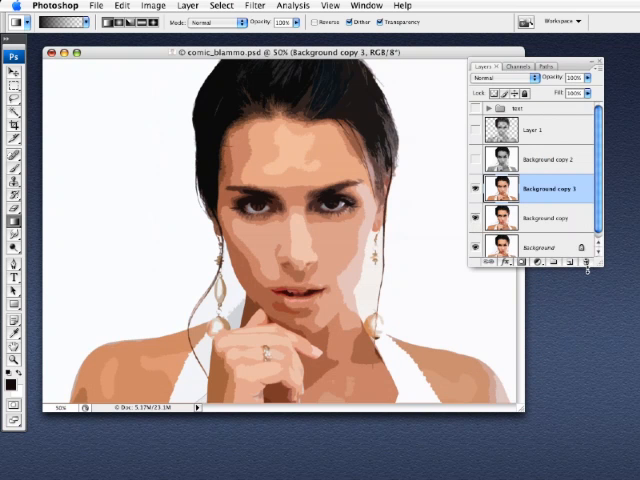
{"action": "left_click", "coordinate": [504, 76]}
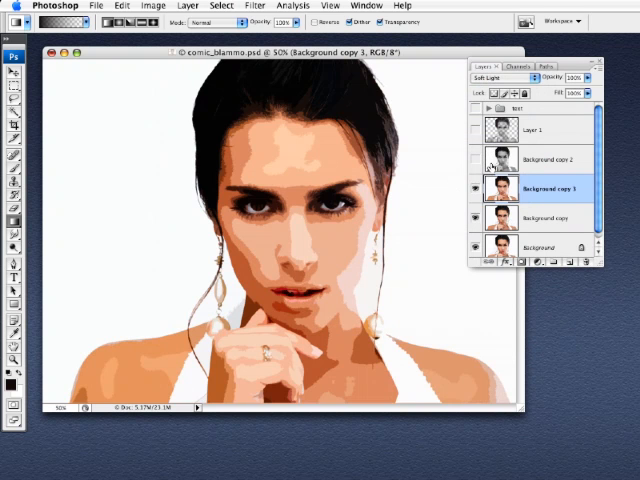
{"action": "left_click", "coordinate": [544, 160]}
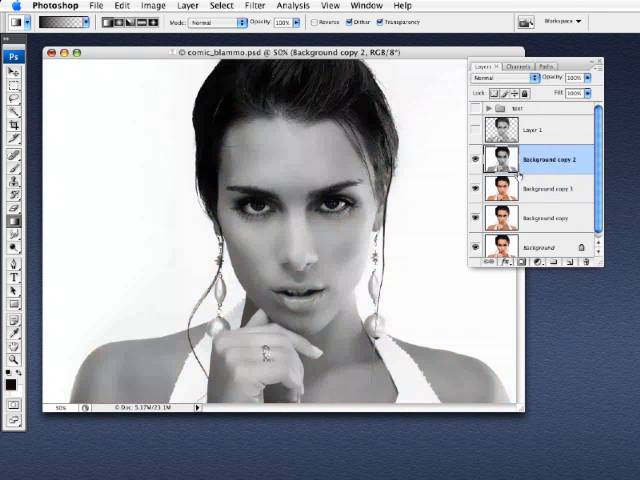
- Apply Poster Edges to the grayscale copy with raised posterization for bold inked outlines
{"action": "left_click", "coordinate": [244, 6]}
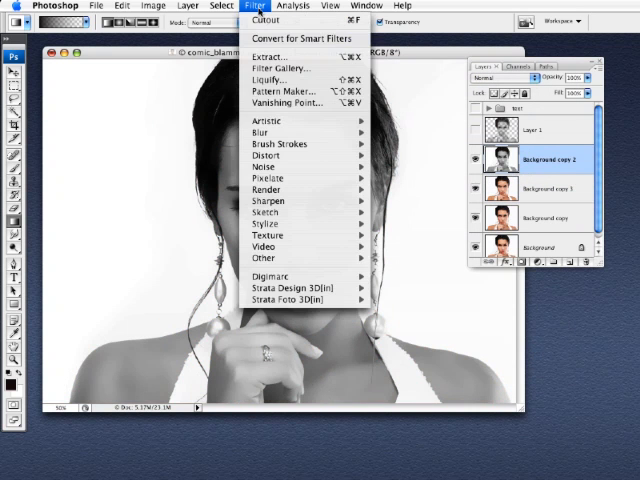
{"action": "mouse_move", "coordinate": [282, 120]}
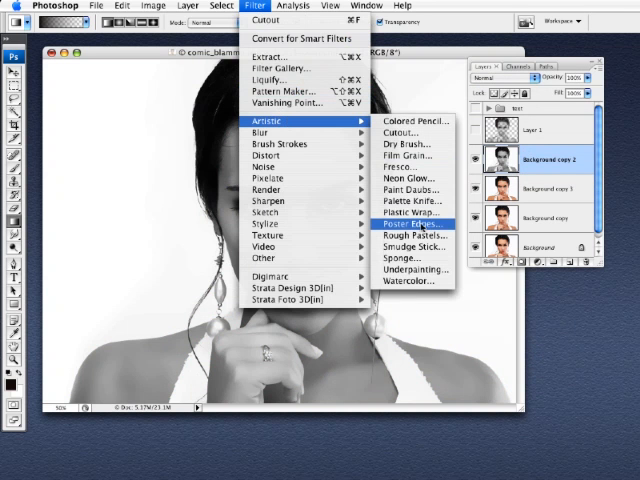
{"action": "left_click", "coordinate": [412, 224]}
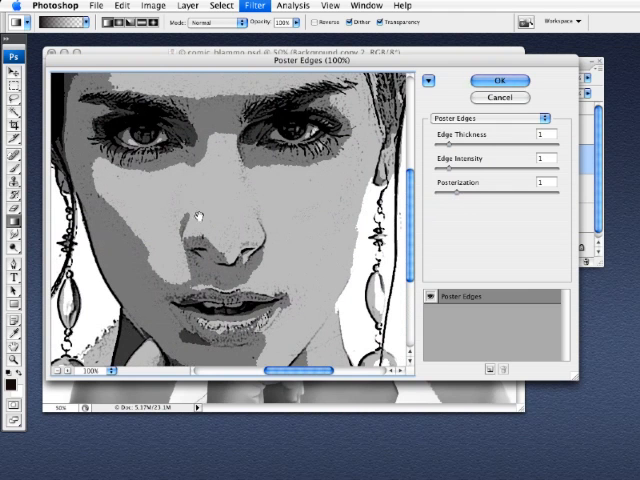
{"action": "left_click_drag", "start_coordinate": [452, 196], "coordinate": [480, 196]}
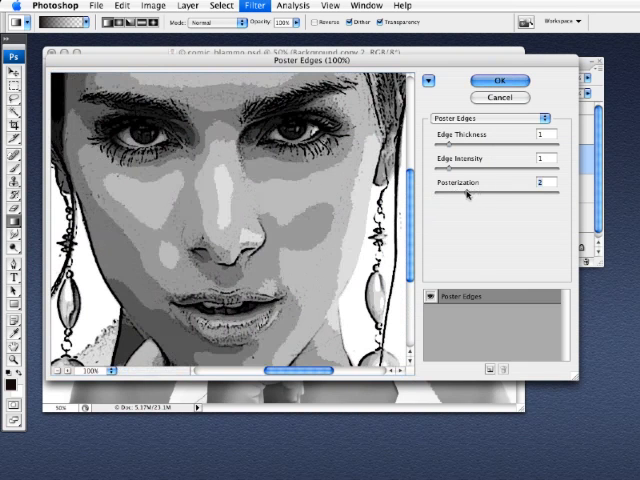
{"action": "left_click_drag", "start_coordinate": [478, 196], "coordinate": [470, 196]}
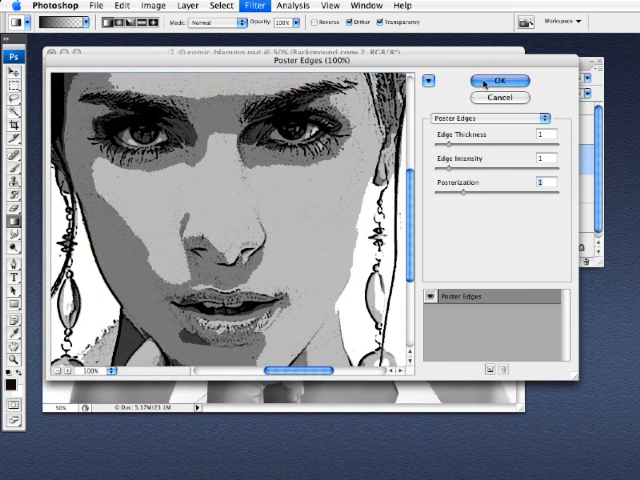
{"action": "left_click", "coordinate": [496, 80]}
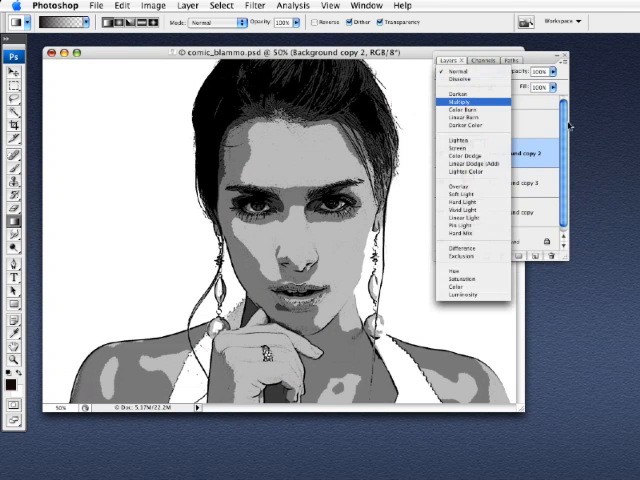
- Set the Poster Edges layer's blend mode to Multiply over the colour layers
{"action": "left_click", "coordinate": [456, 100]}
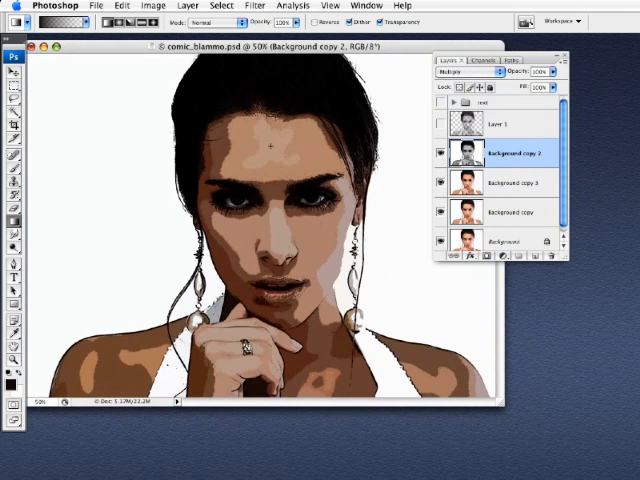
{"action": "mouse_move", "coordinate": [280, 132]}
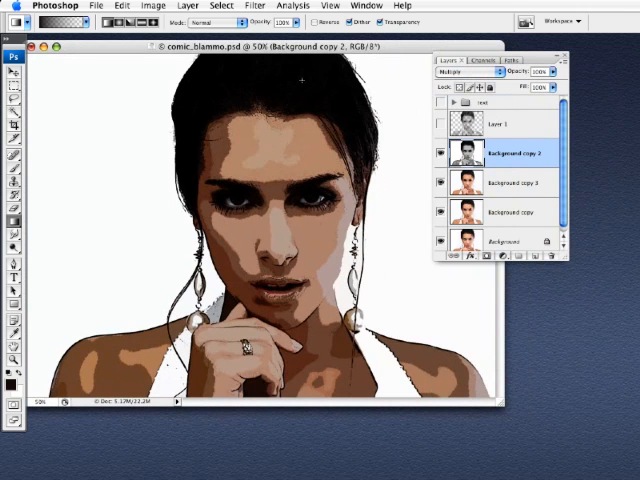
- Brighten the outline layer with Levels by dragging the white input slider left
{"action": "left_click", "coordinate": [148, 8]}
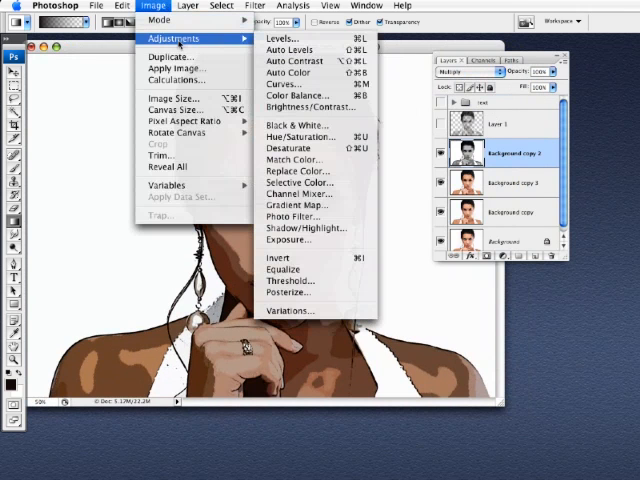
{"action": "left_click", "coordinate": [284, 38]}
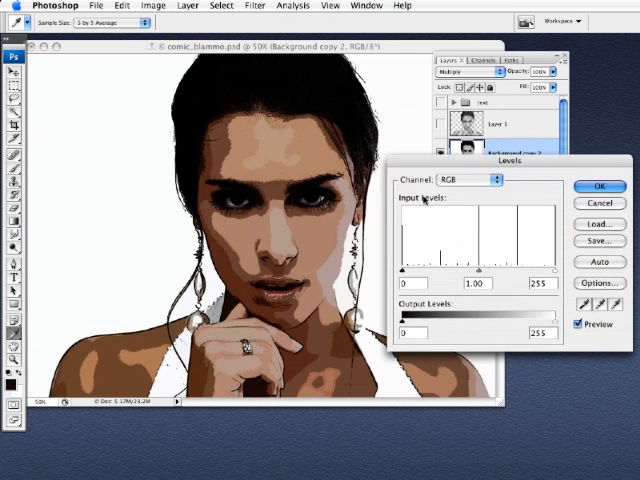
{"action": "left_click_drag", "start_coordinate": [550, 270], "coordinate": [548, 270]}
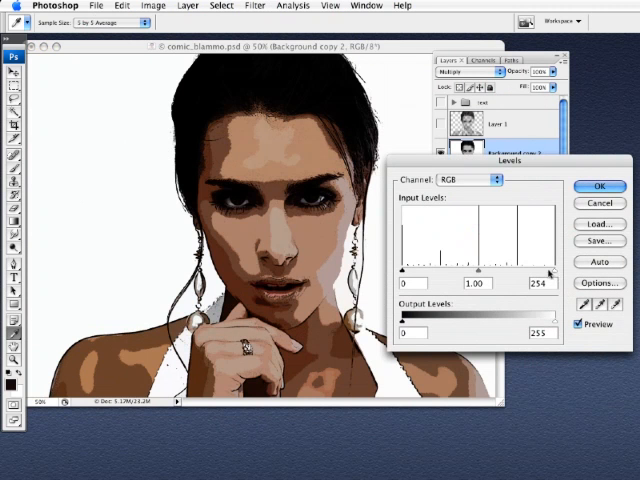
{"action": "left_click_drag", "start_coordinate": [548, 270], "coordinate": [512, 270]}
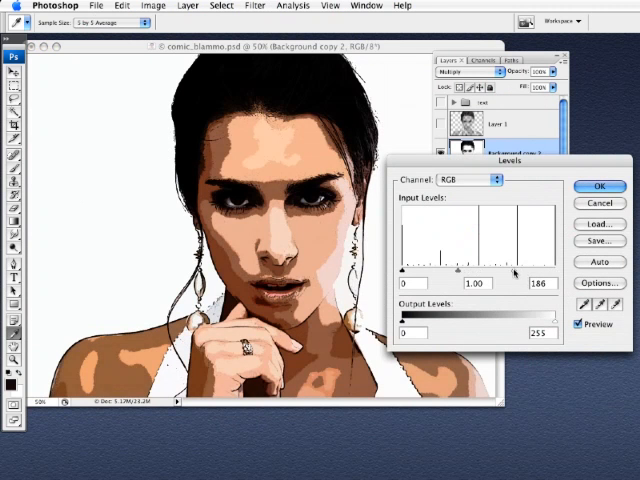
{"action": "left_click_drag", "start_coordinate": [528, 272], "coordinate": [504, 272]}
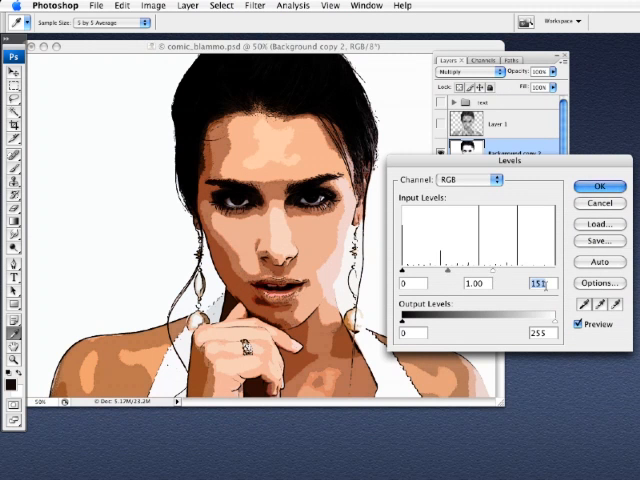
{"action": "left_click", "coordinate": [600, 188]}
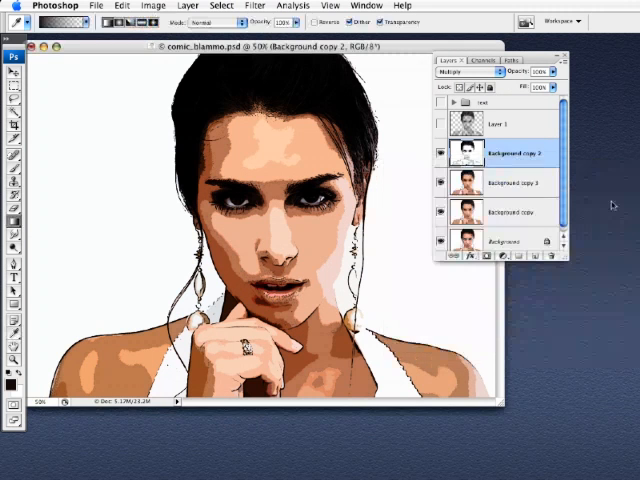
- Switch the outlined layer to a darker, higher-contrast blend mode
{"action": "left_click", "coordinate": [464, 72]}
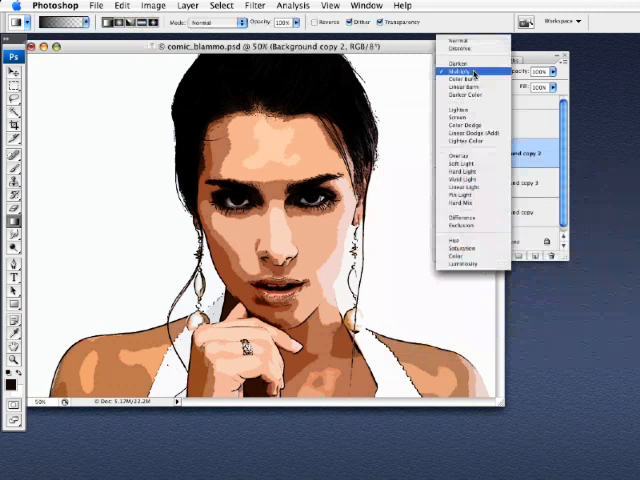
{"action": "left_click", "coordinate": [462, 72]}
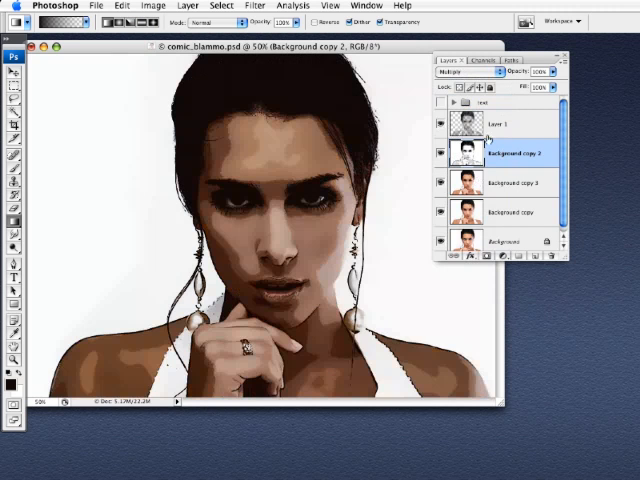
- Select the top Layer 1 and add a layer mask for the halftone overlay
{"action": "left_click", "coordinate": [508, 122]}
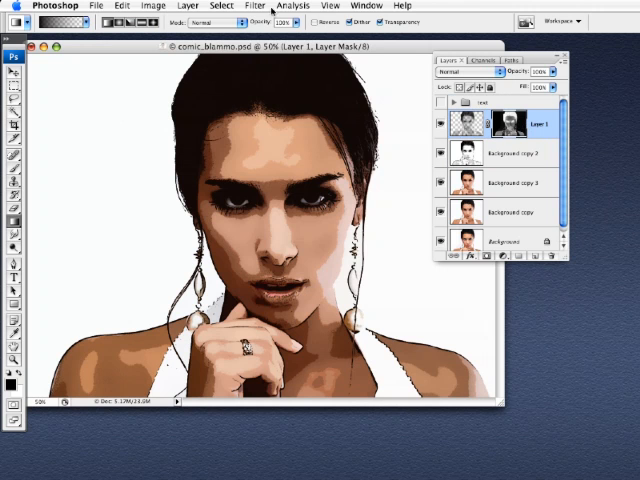
- Apply Filter > Pixelate > Color Halftone to Layer 1 with Max. Radius 5 pixels
{"action": "left_click", "coordinate": [258, 6]}
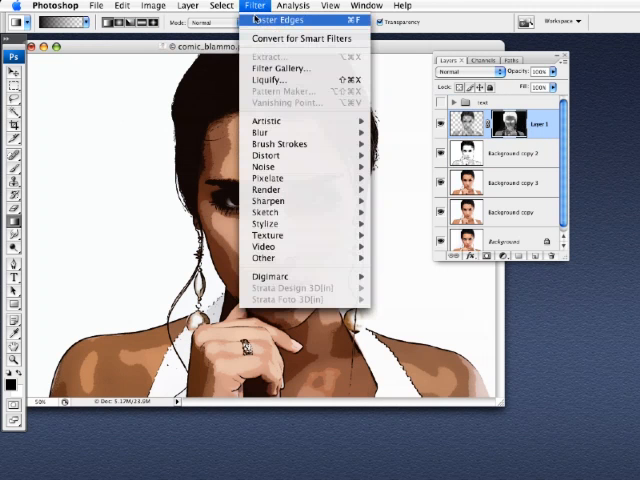
{"action": "mouse_move", "coordinate": [268, 178]}
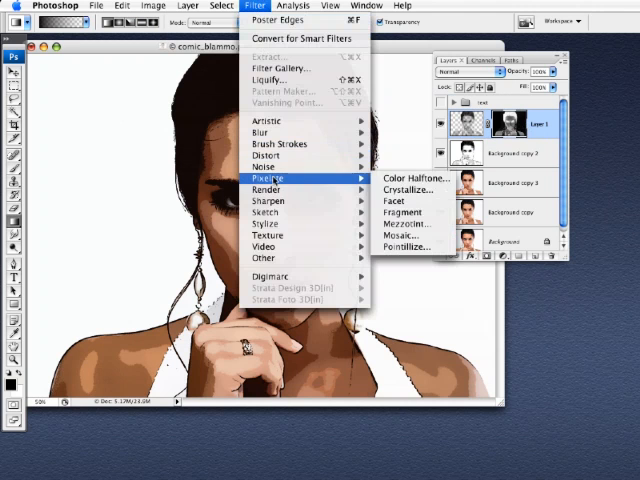
{"action": "mouse_move", "coordinate": [416, 178]}
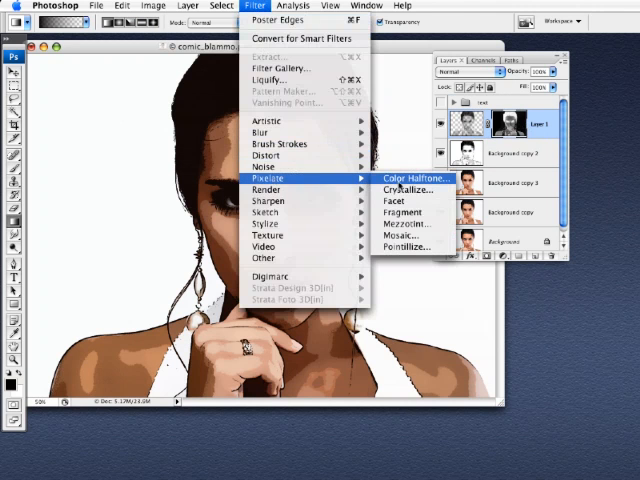
{"action": "left_click", "coordinate": [412, 178]}
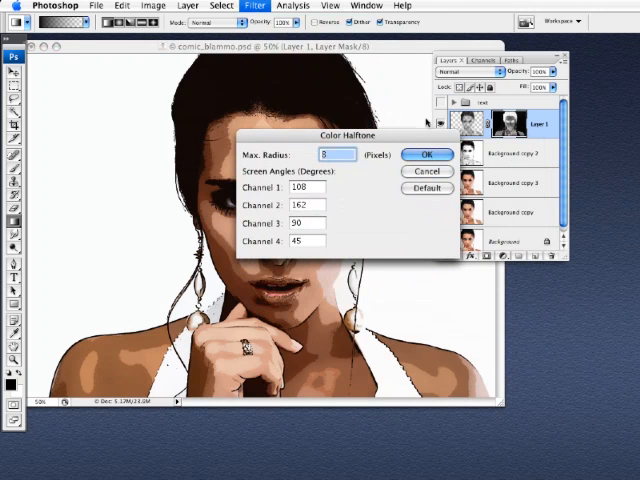
{"action": "type", "text": "5"}
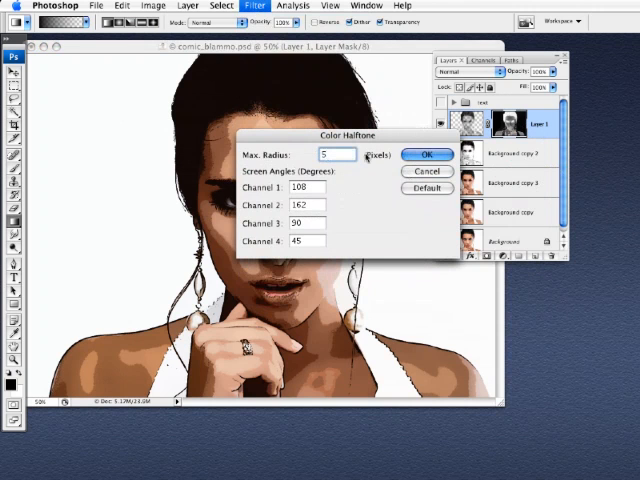
{"action": "left_click", "coordinate": [424, 154]}
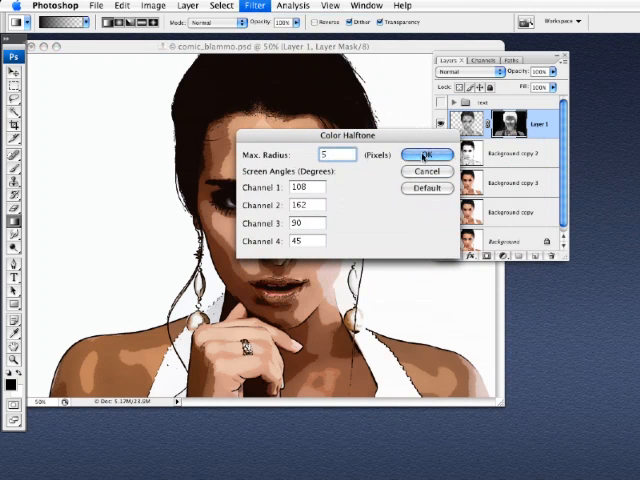
{"action": "left_click", "coordinate": [426, 156]}
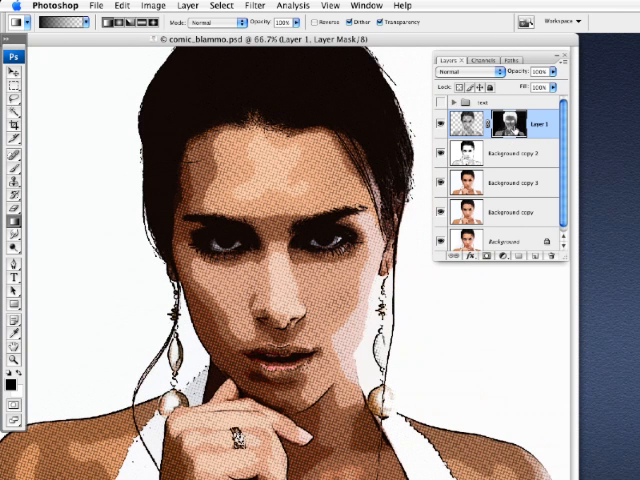
{"action": "mouse_move", "coordinate": [512, 126]}
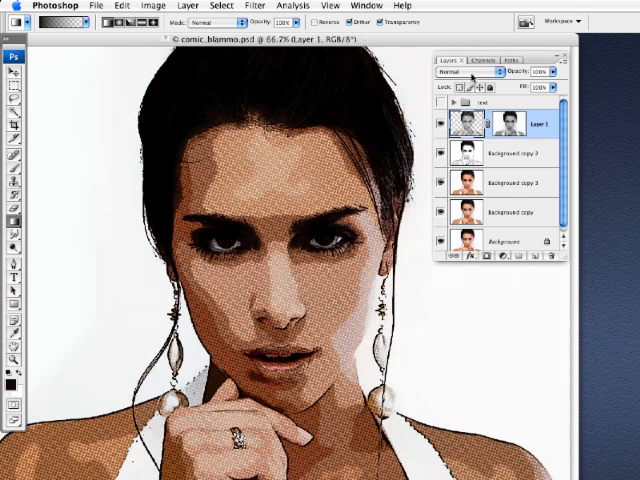
- Set the halftone layer's blending mode to a lighting mode so the dots overlay the colours
{"action": "left_click", "coordinate": [468, 72]}
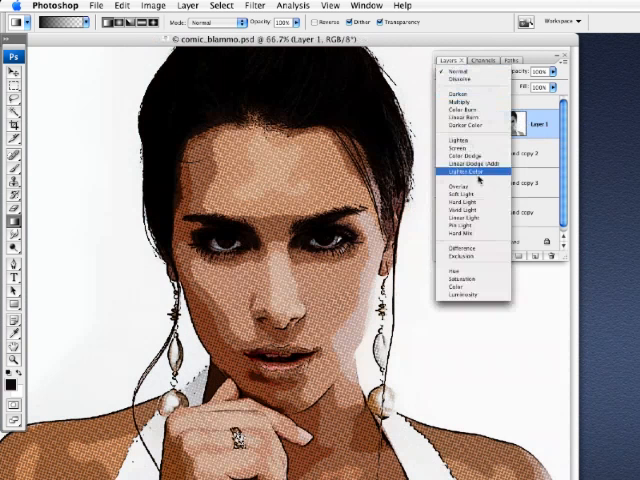
{"action": "left_click", "coordinate": [464, 188]}
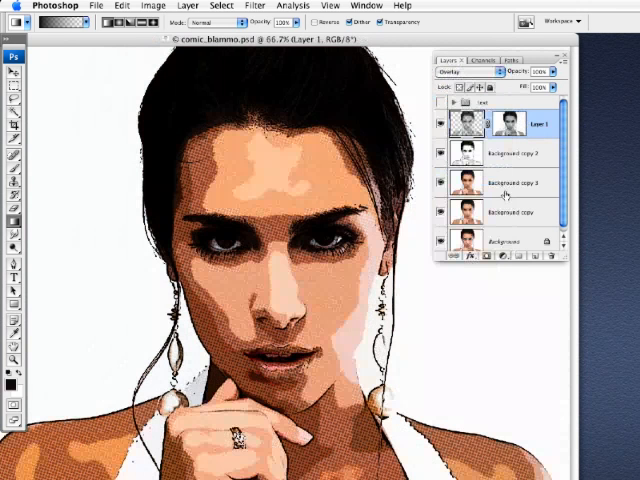